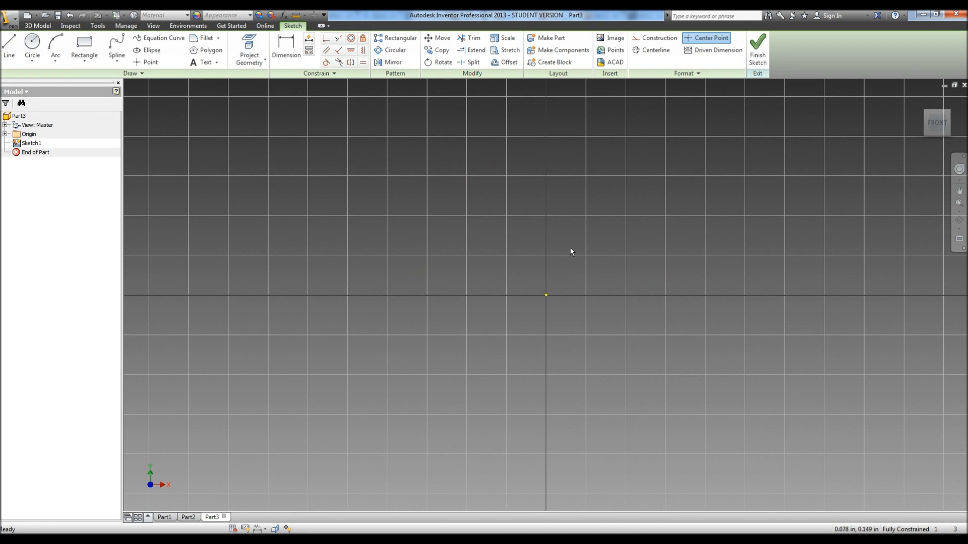
- Draw a circle centred on the sketch origin with a .450 diameter
left_click(31, 46)
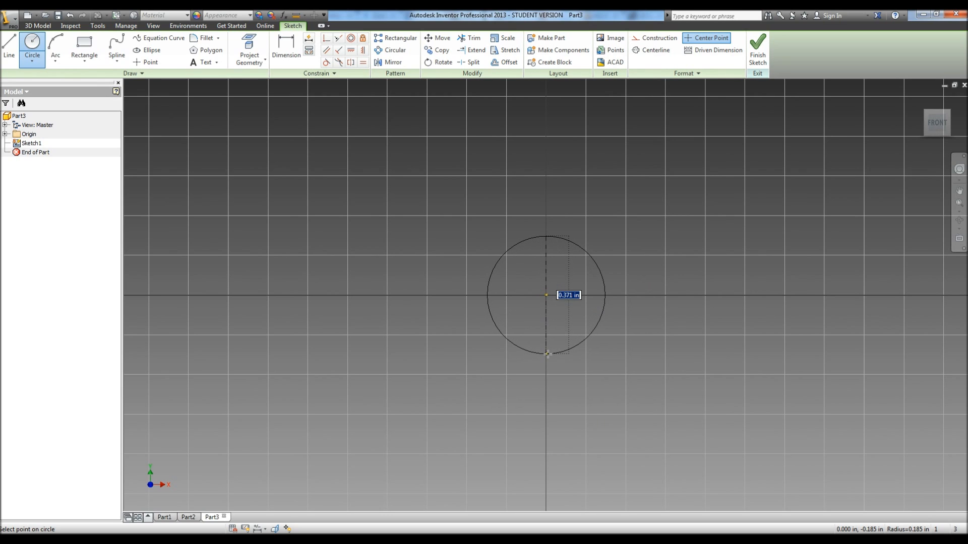
type(".450")
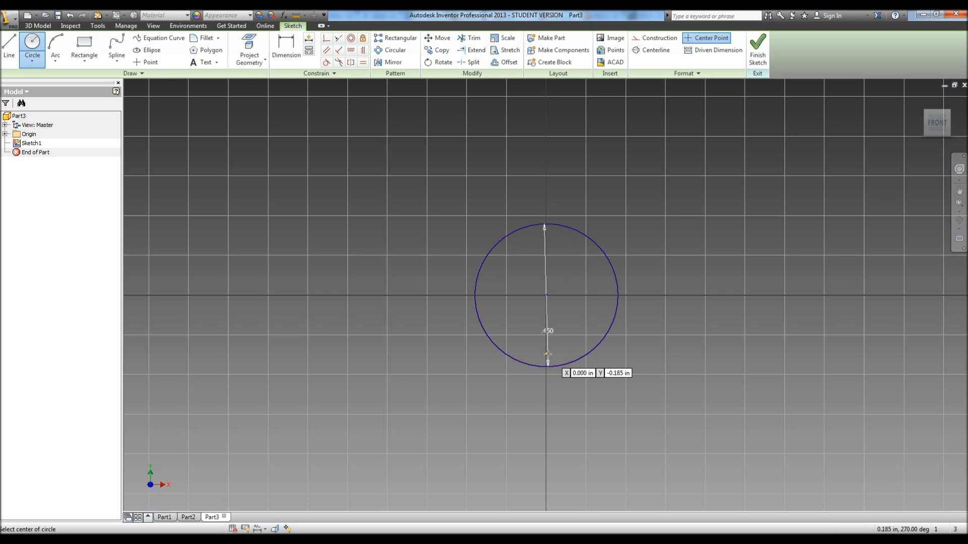
mouse_move(546, 294)
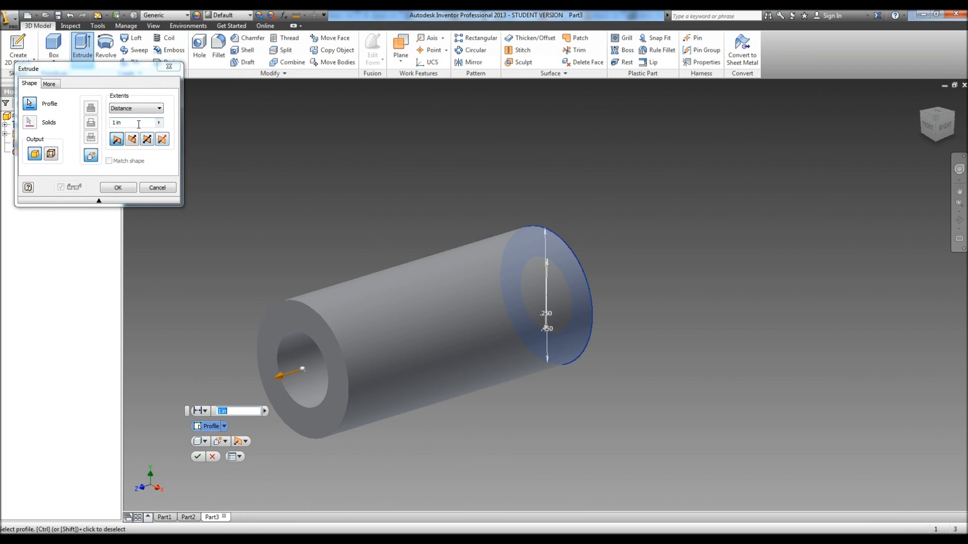
- Extrude the concentric ring profile .25 into Extrusion1 and orbit to view the ring
type(".25")
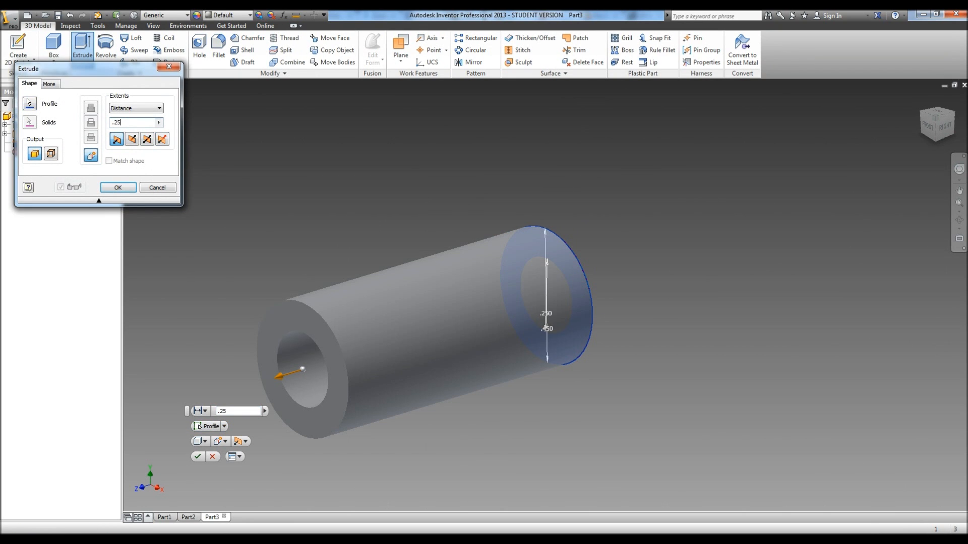
left_click(118, 187)
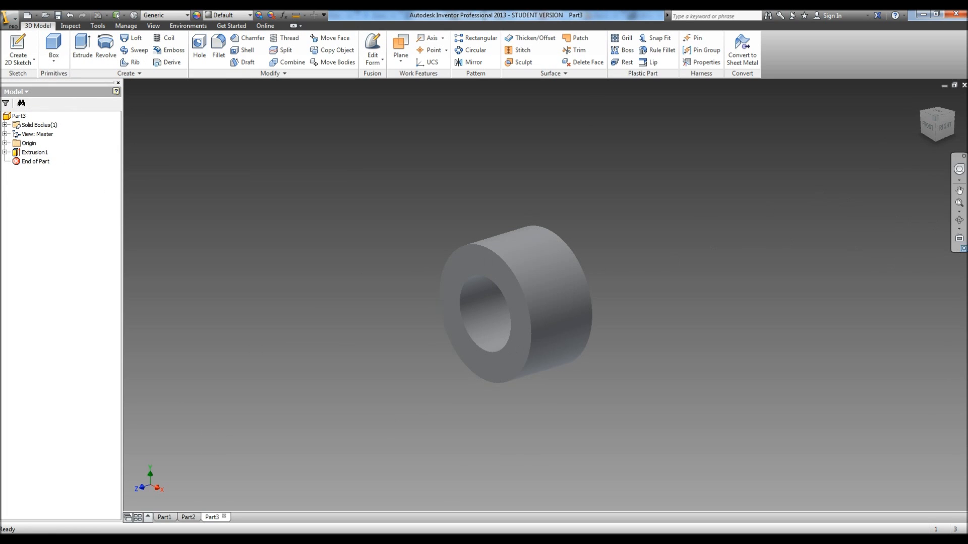
left_click(960, 203)
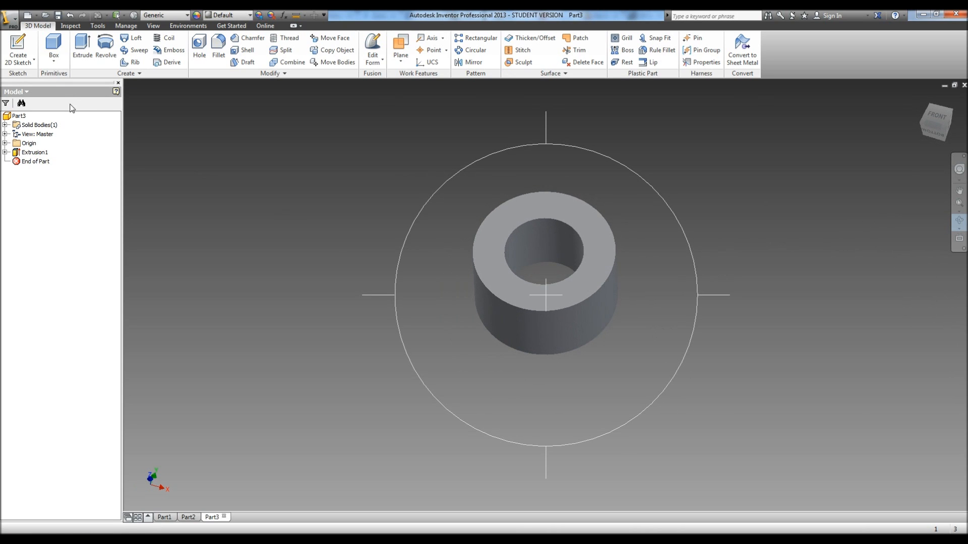
- Create a new part from the Standard (in).ipt template
left_click(9, 15)
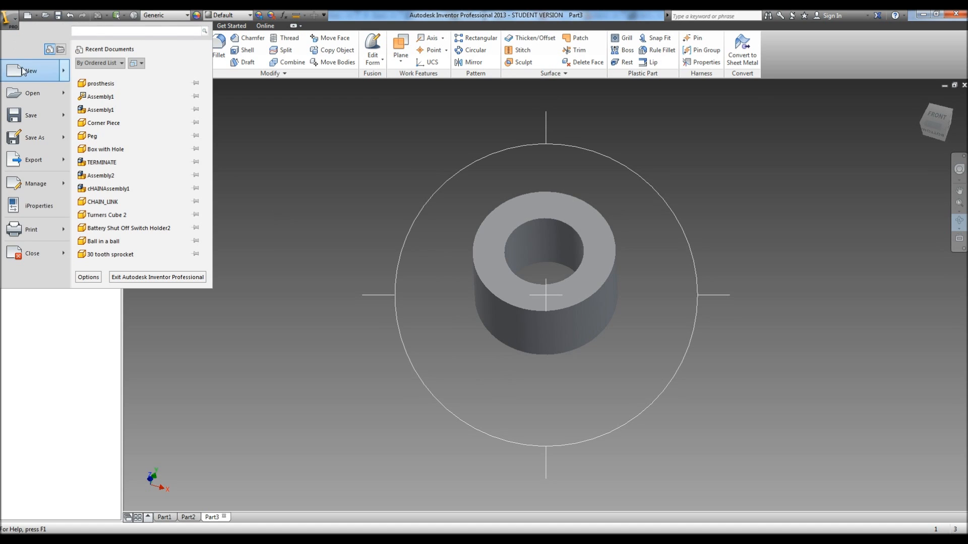
left_click(29, 71)
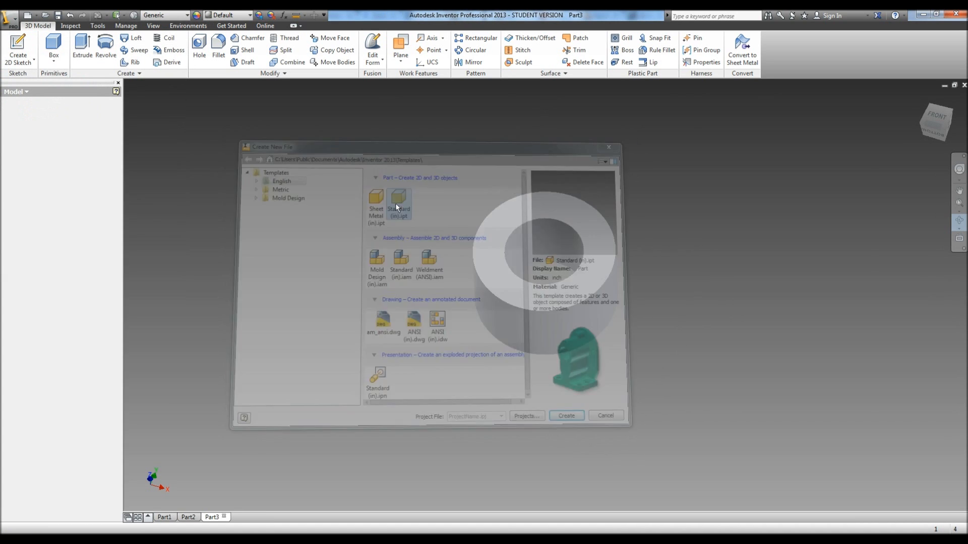
left_click(564, 415)
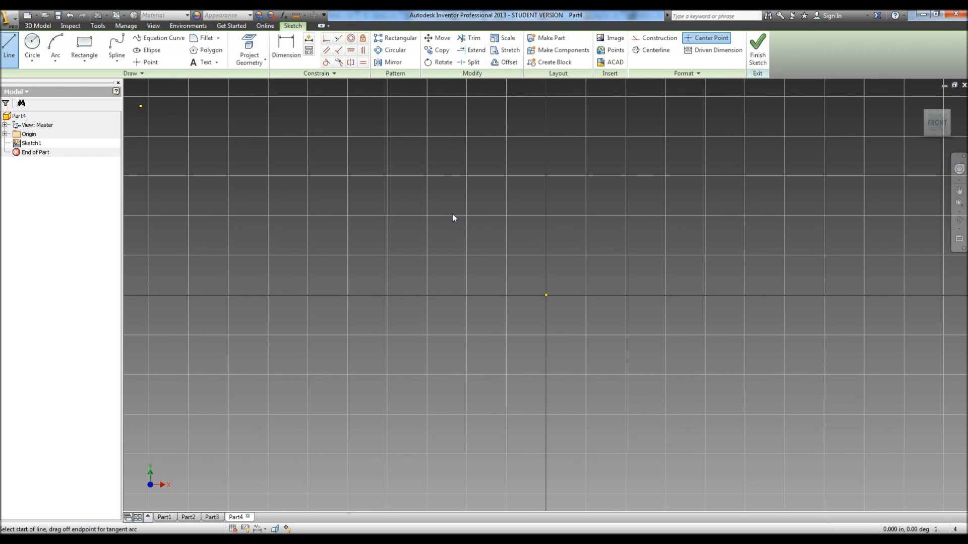
- Draw the peg shaft lines: .650 axis, .125 base, .500 side, .200 shoulder
left_click(545, 295)
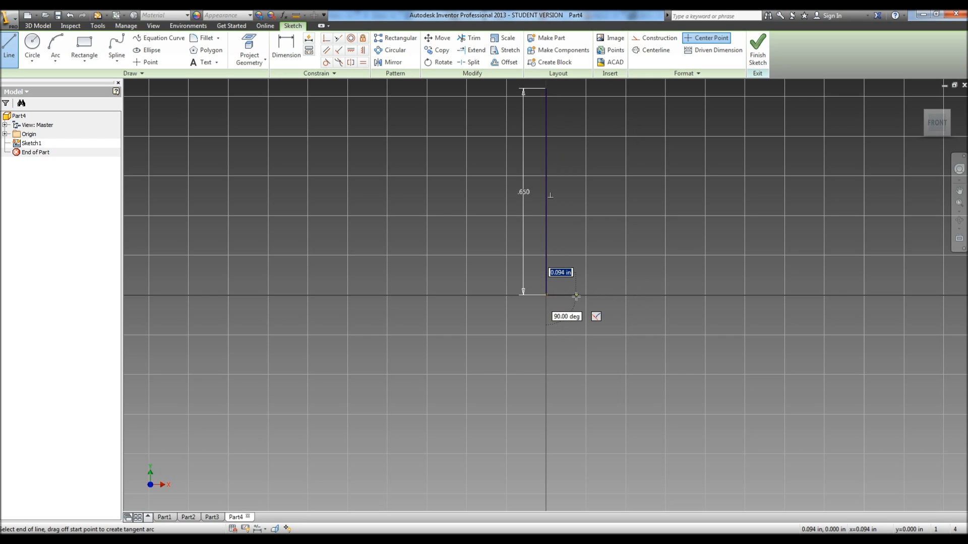
type(".25")
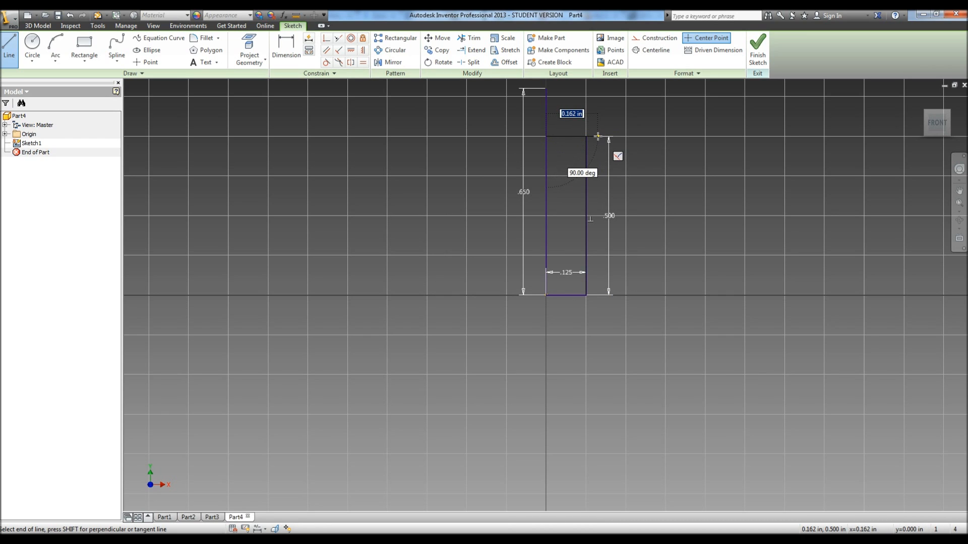
type(".4")
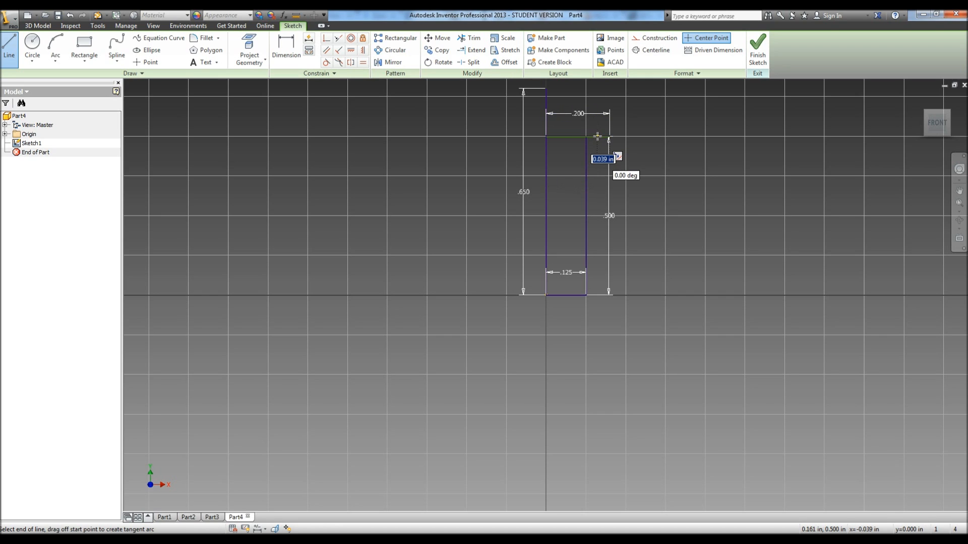
- Cap the profile with a quarter-arc dome, trim the extra line, and finish the sketch
left_click(55, 47)
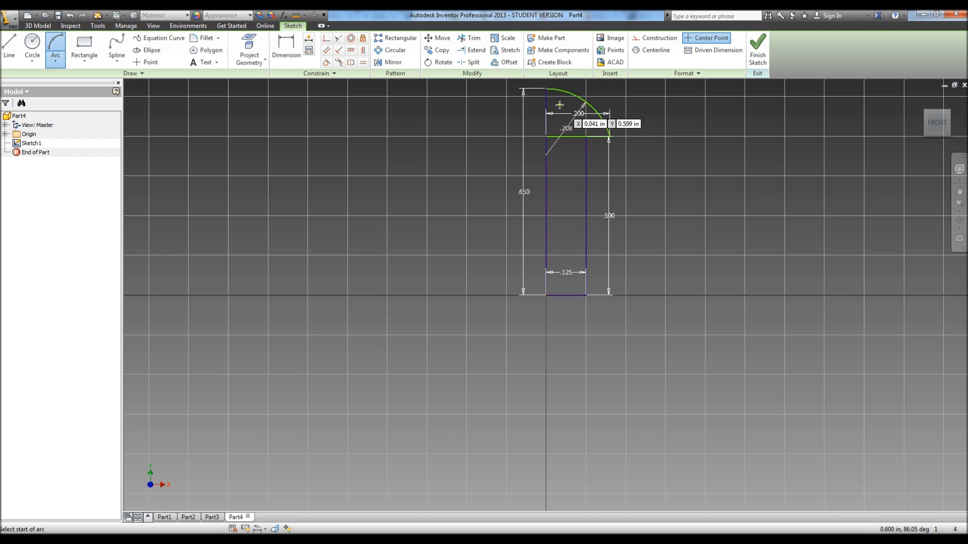
left_click(473, 38)
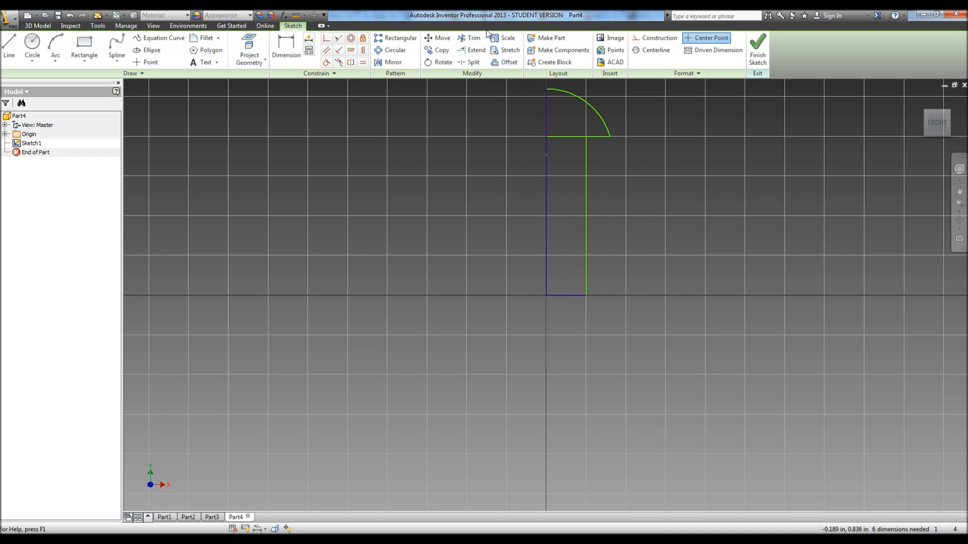
left_click(473, 38)
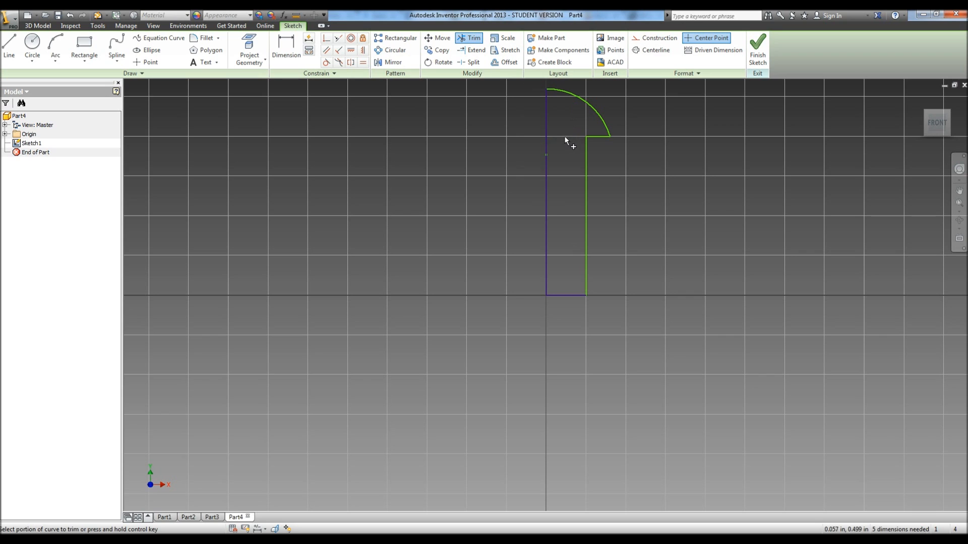
left_click(756, 48)
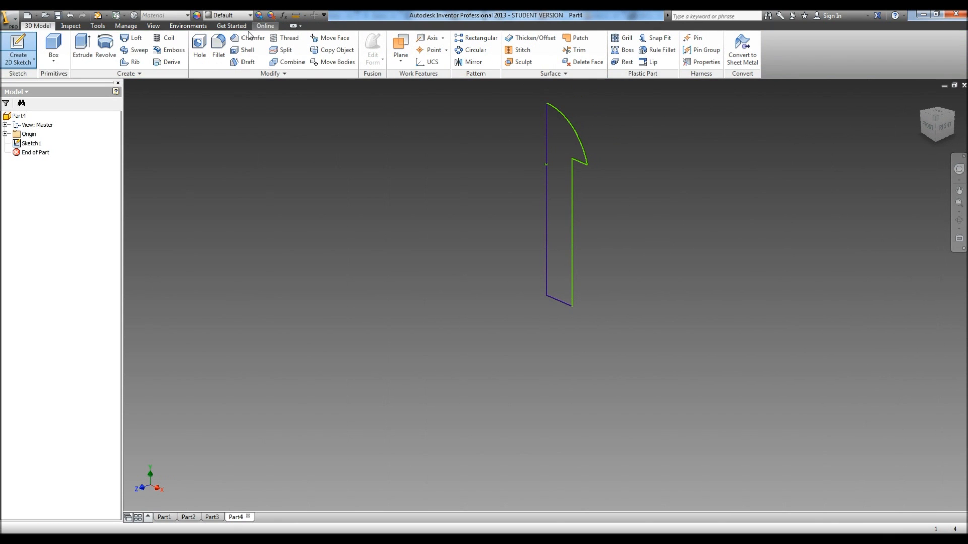
- Revolve the peg profile a full turn with Full extents
left_click(105, 49)
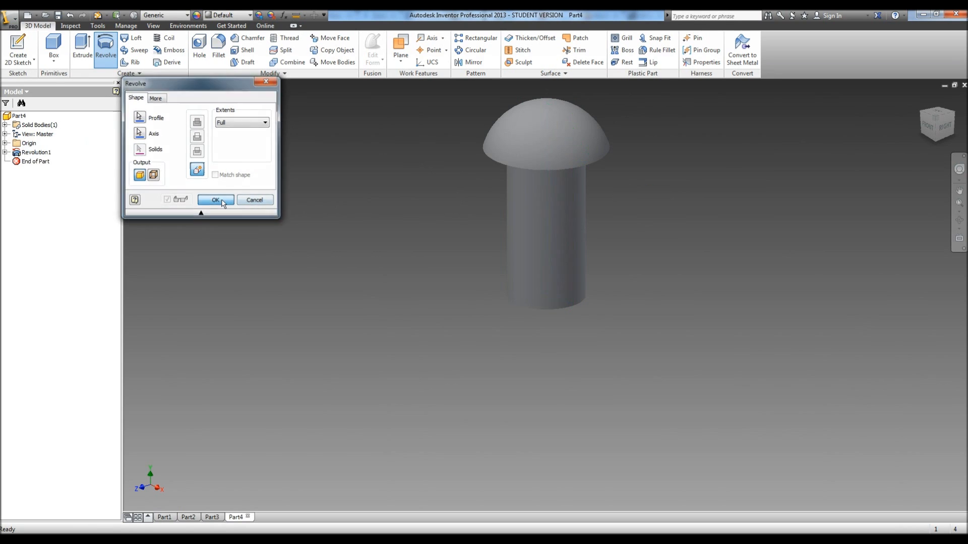
left_click(215, 200)
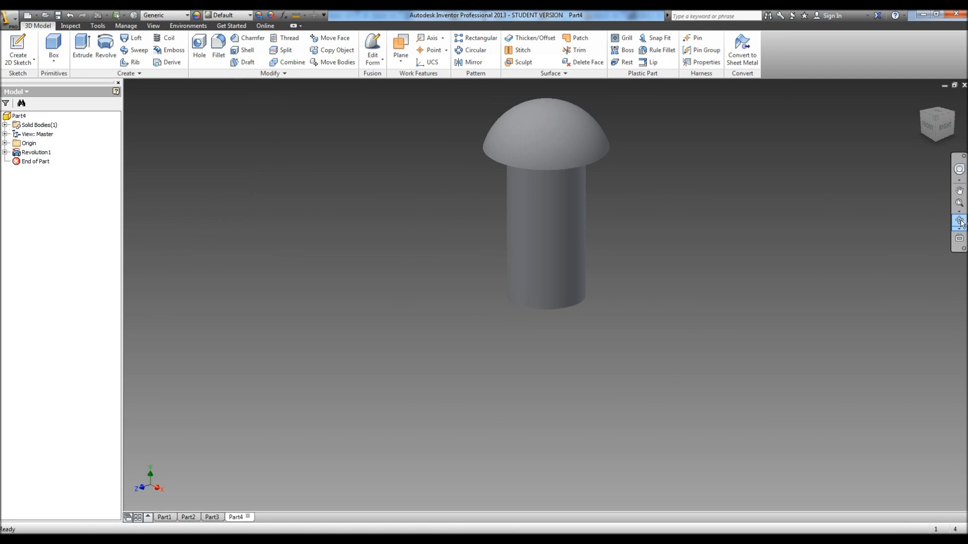